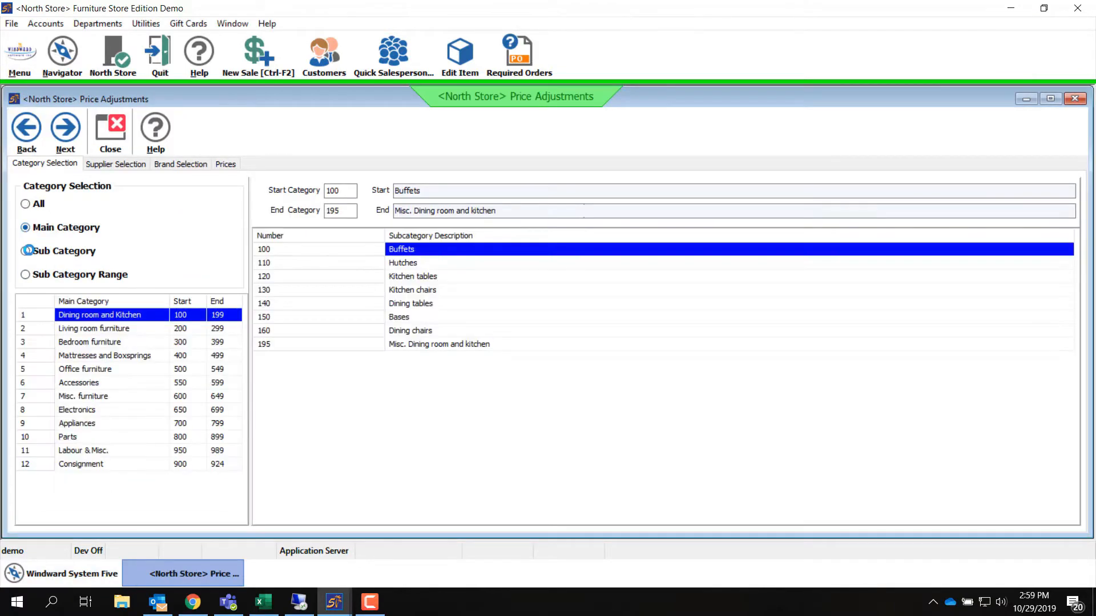
- Target the Buffets subcategory (100) and advance to the Prices grid
{"action": "left_click", "coordinate": [26, 251]}
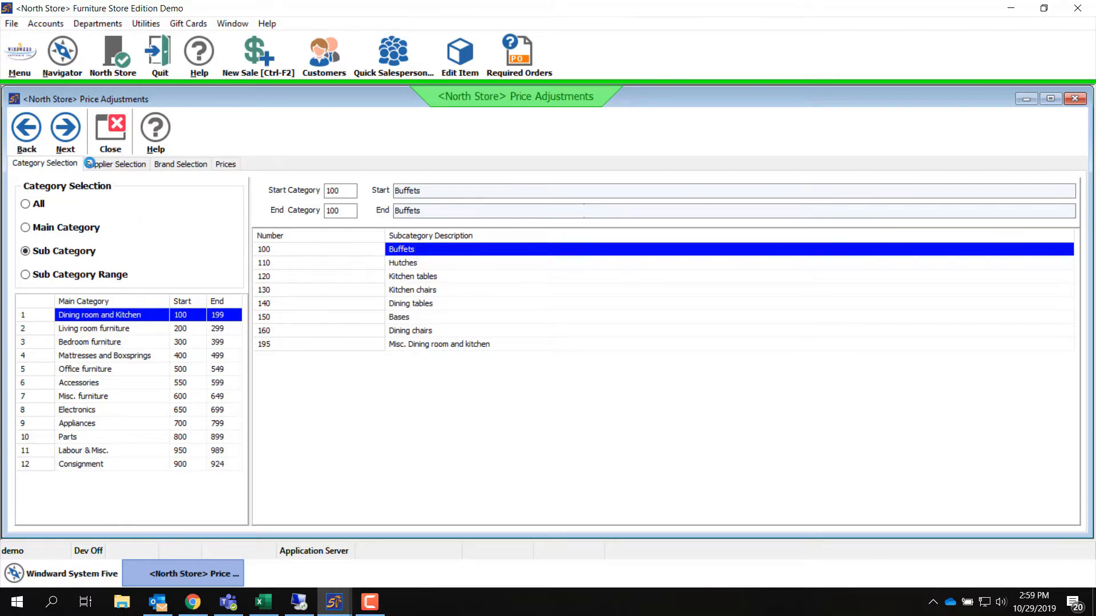
{"action": "left_click", "coordinate": [64, 130]}
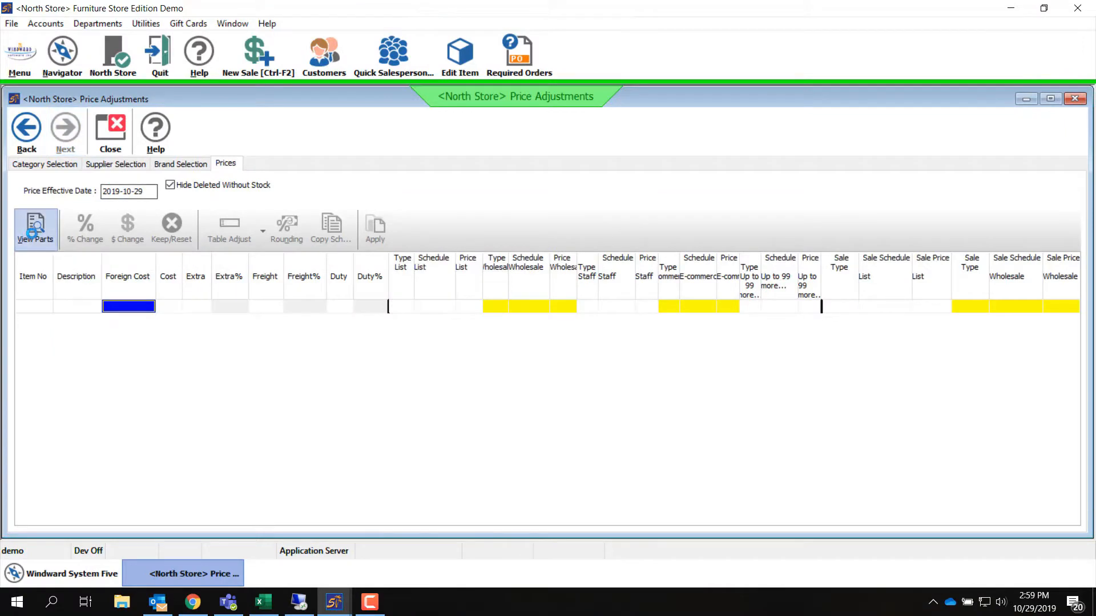
- Increase the Buffets items' schedule list prices by 5%, apply, and close Price Adjustments
{"action": "left_click", "coordinate": [35, 227]}
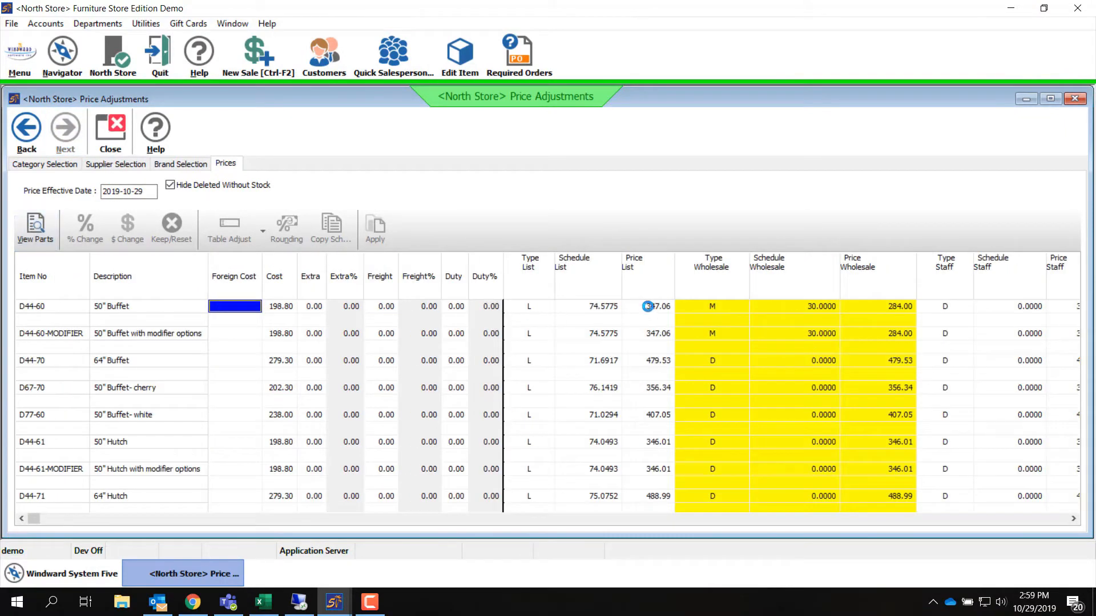
{"action": "left_click", "coordinate": [587, 320]}
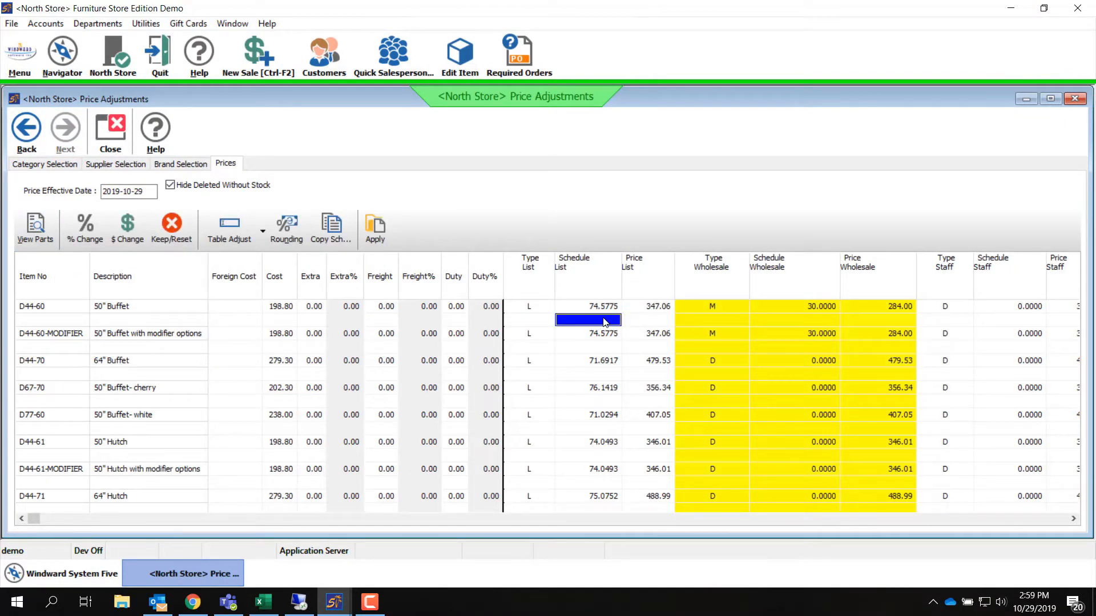
{"action": "mouse_move", "coordinate": [84, 223]}
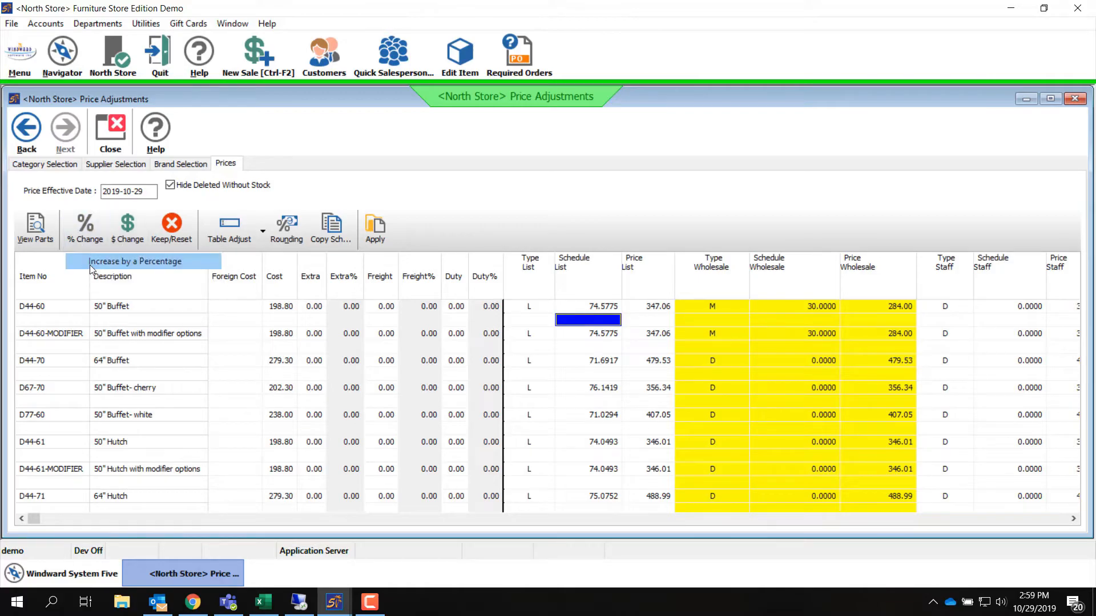
{"action": "left_click", "coordinate": [84, 224]}
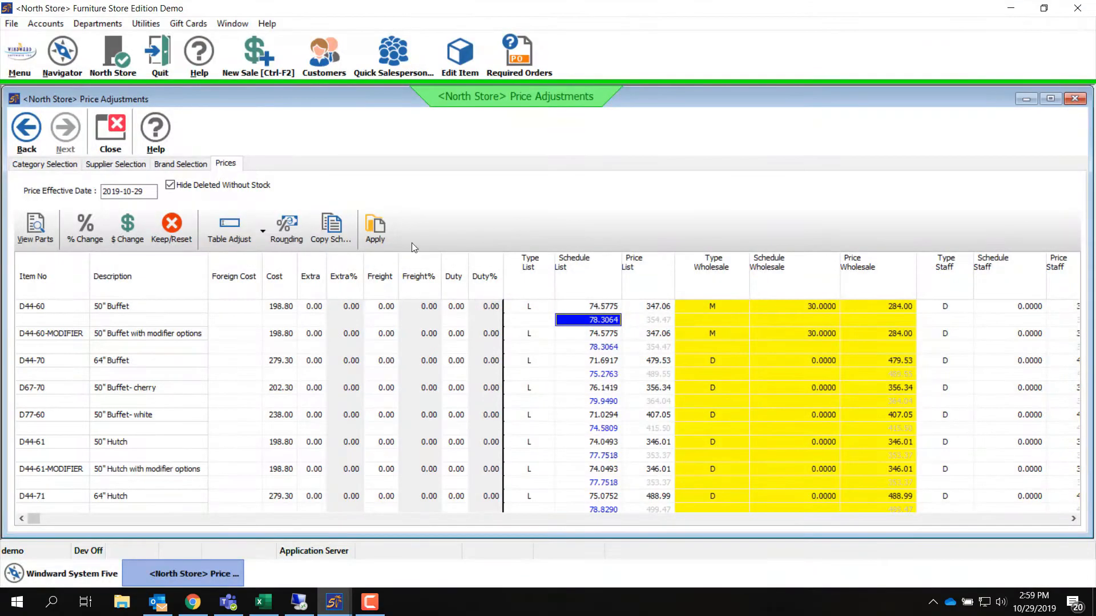
{"action": "left_click", "coordinate": [374, 223]}
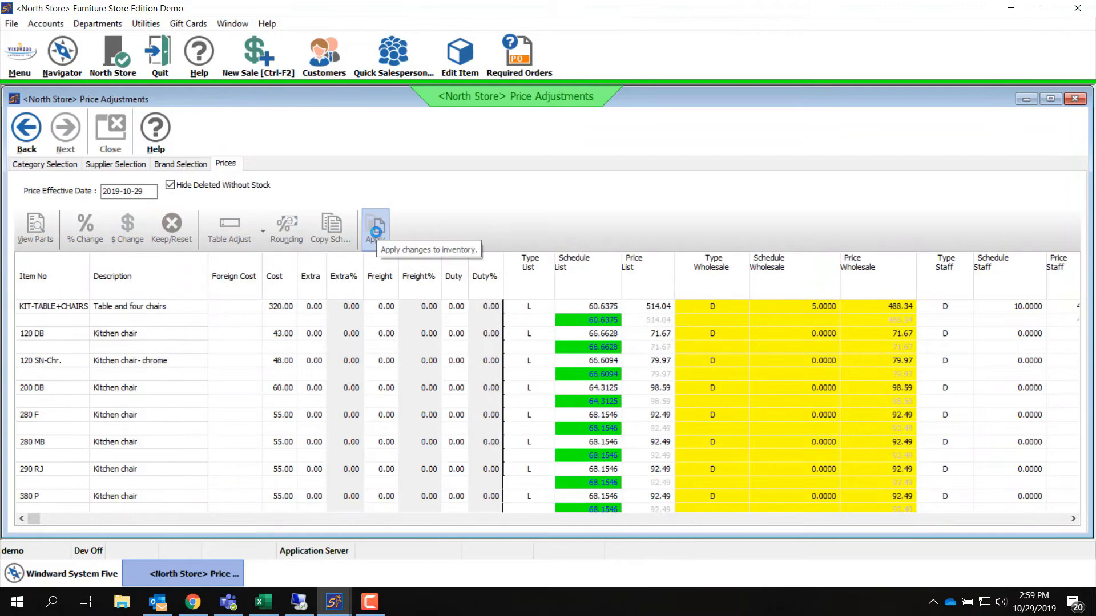
{"action": "left_click", "coordinate": [376, 224]}
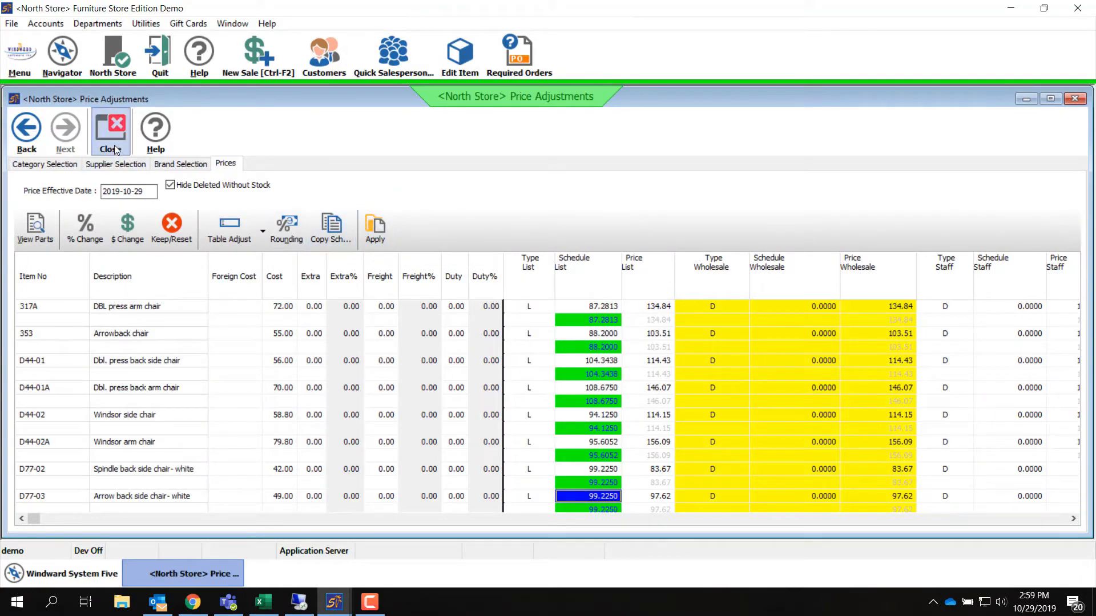
{"action": "left_click", "coordinate": [109, 131]}
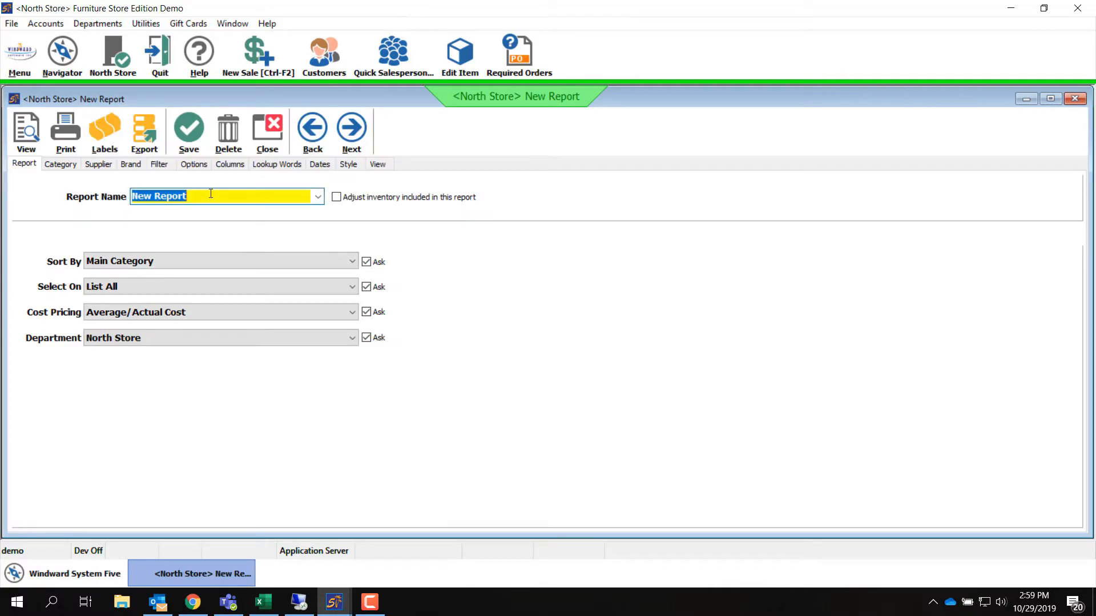
- Rename the report to 'New Inventory Price Labels' and view its filter settings
{"action": "double_click", "coordinate": [170, 196]}
{"action": "type", "text": "Inventory P"}
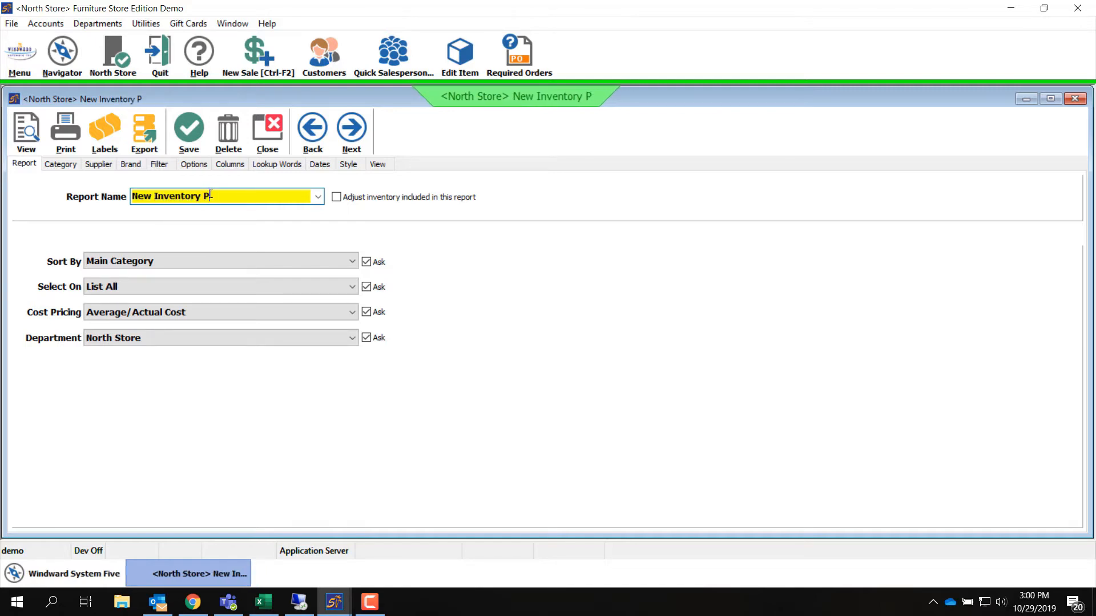
{"action": "type", "text": "rice Labels"}
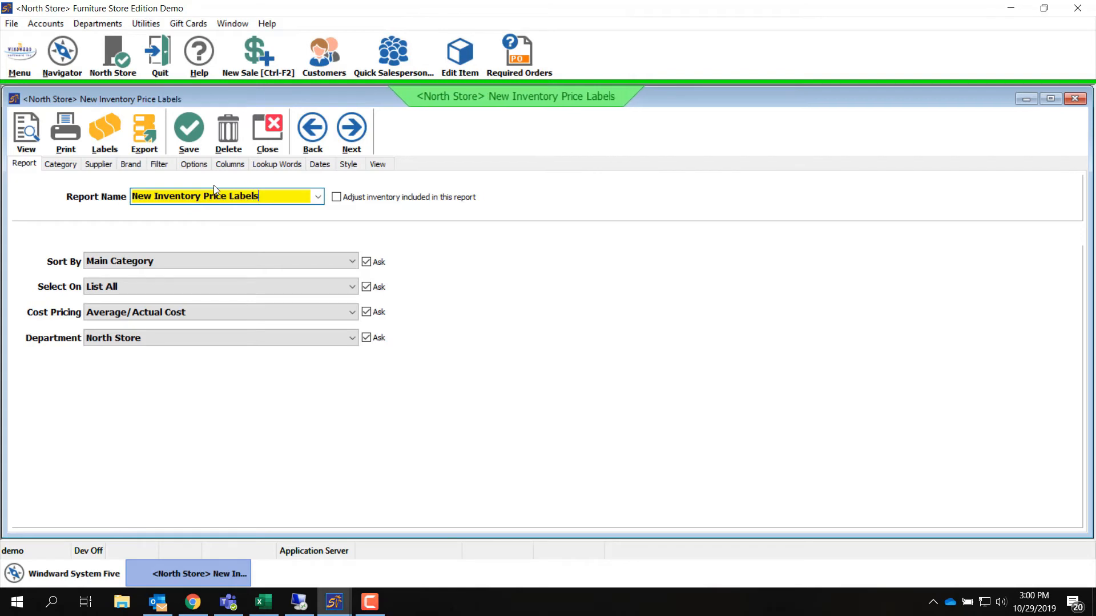
{"action": "mouse_move", "coordinate": [202, 173]}
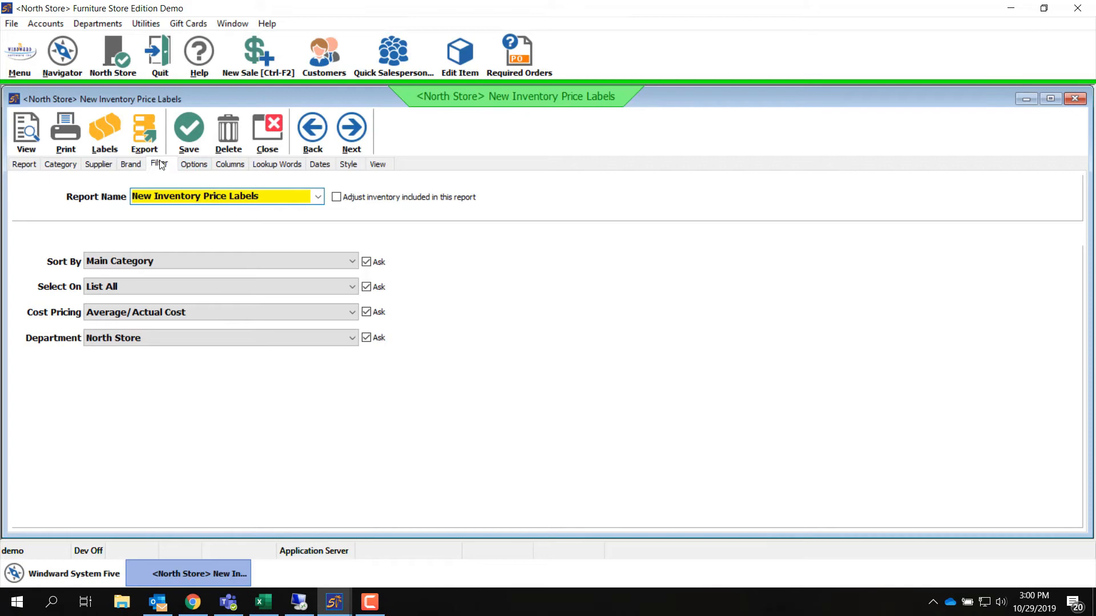
{"action": "left_click", "coordinate": [159, 164]}
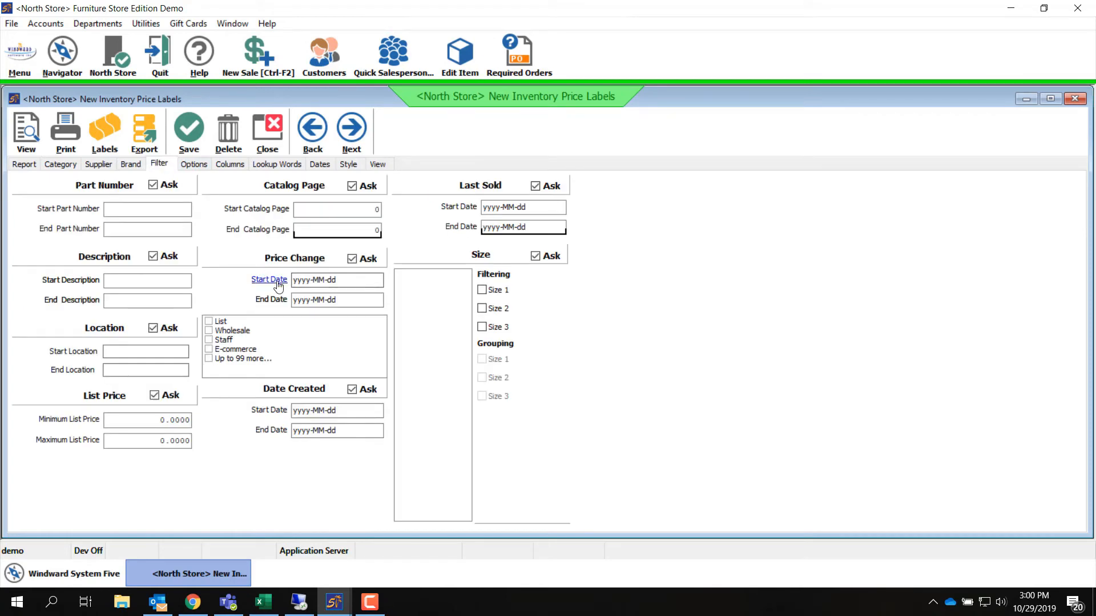
{"action": "mouse_move", "coordinate": [292, 268]}
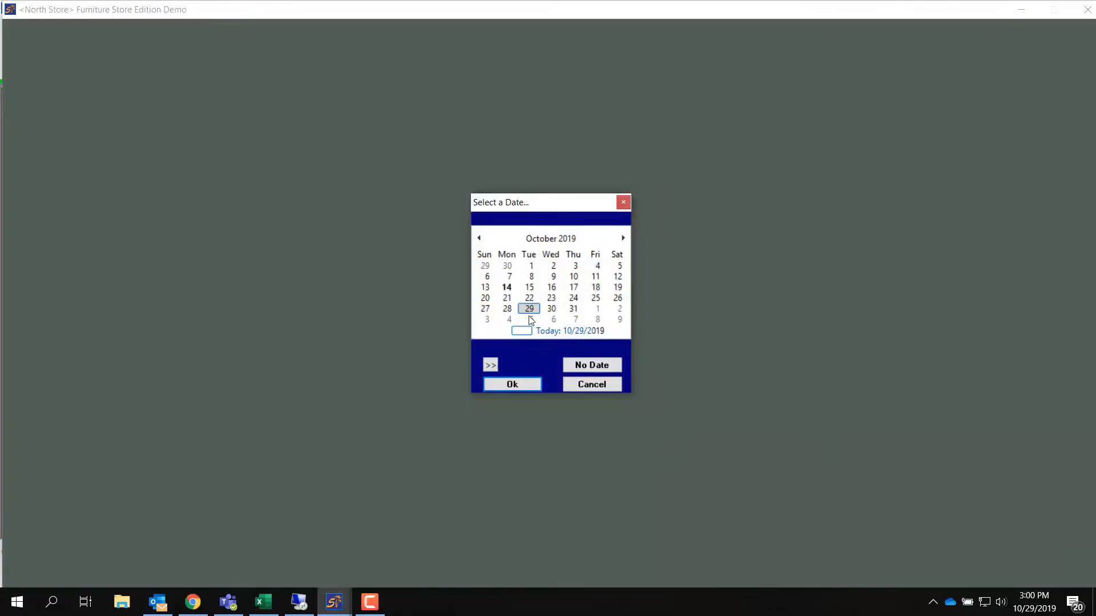
- Filter to List price changes dated 2019-10-29 through 2019-10-29
{"action": "left_click", "coordinate": [512, 384]}
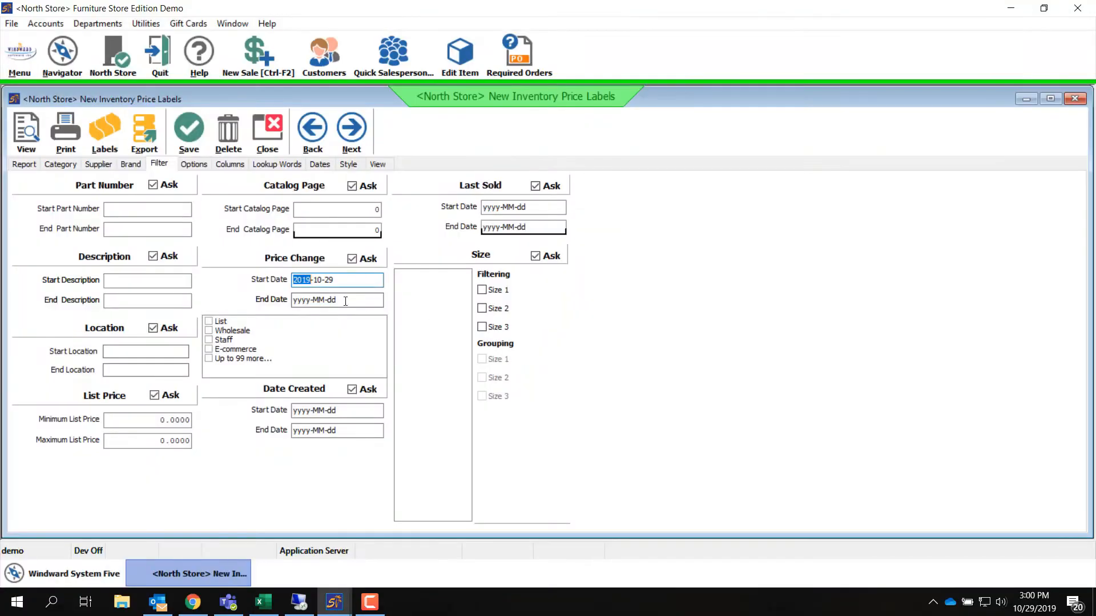
{"action": "left_click", "coordinate": [336, 300]}
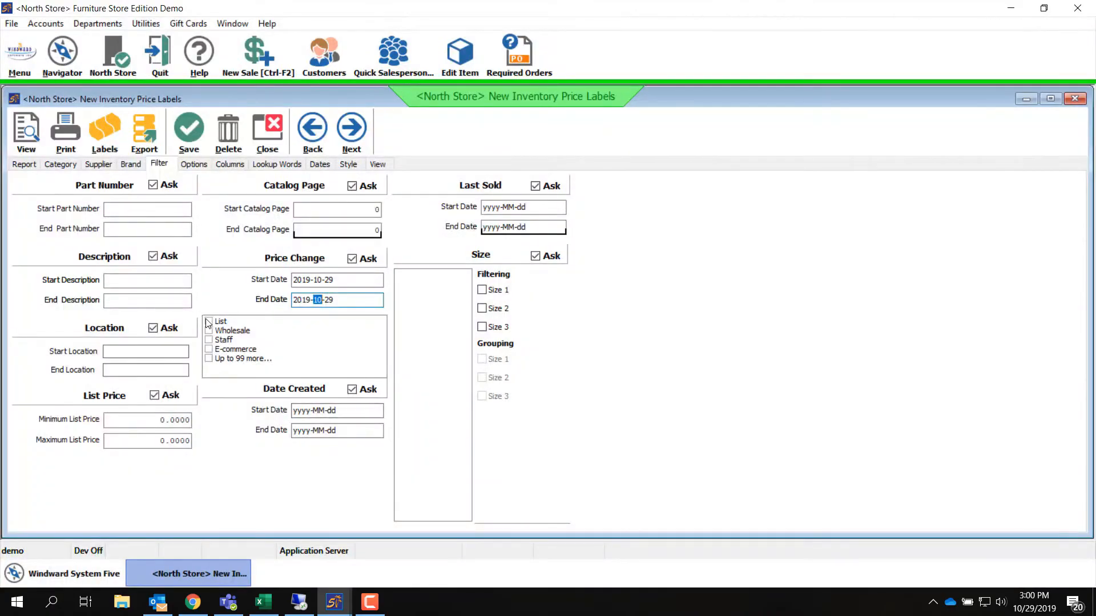
{"action": "left_click", "coordinate": [221, 321]}
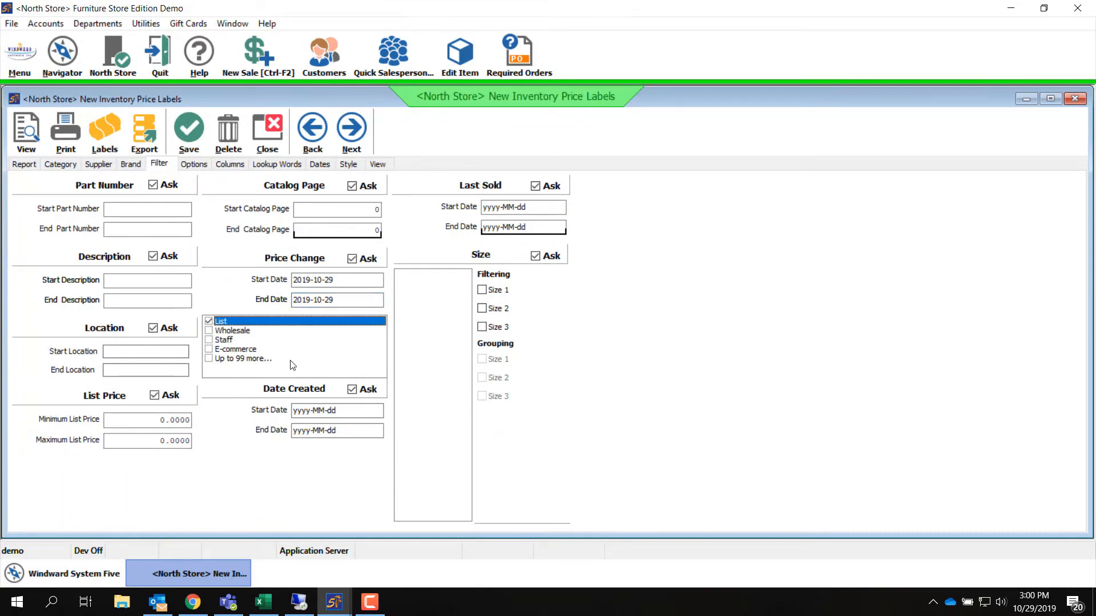
{"action": "left_click", "coordinate": [230, 164]}
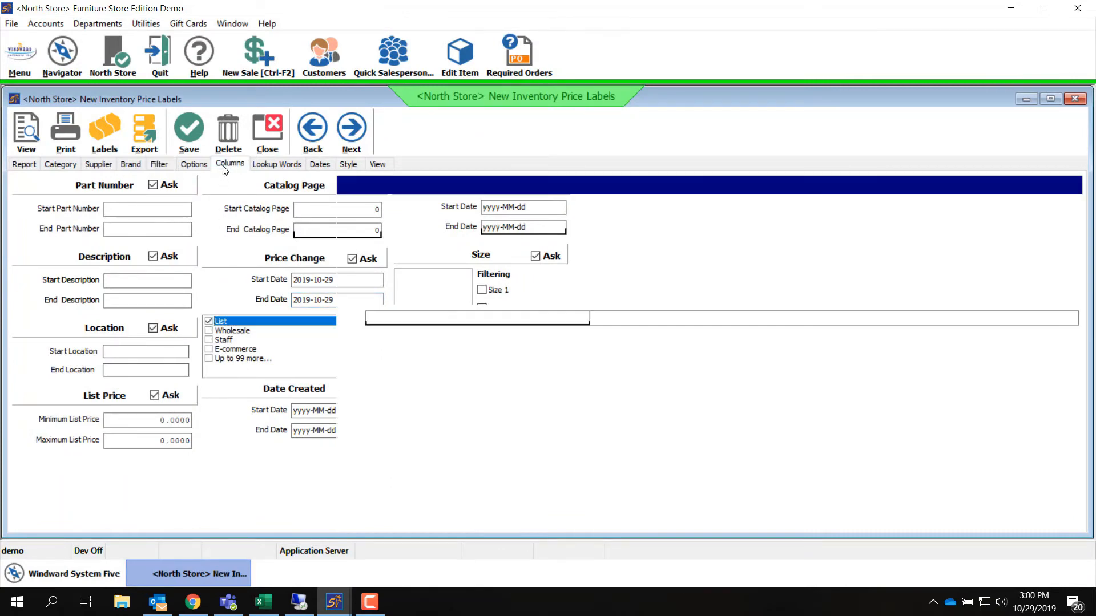
- Add Category, Part Number and Description columns to the report
{"action": "left_click", "coordinate": [230, 164]}
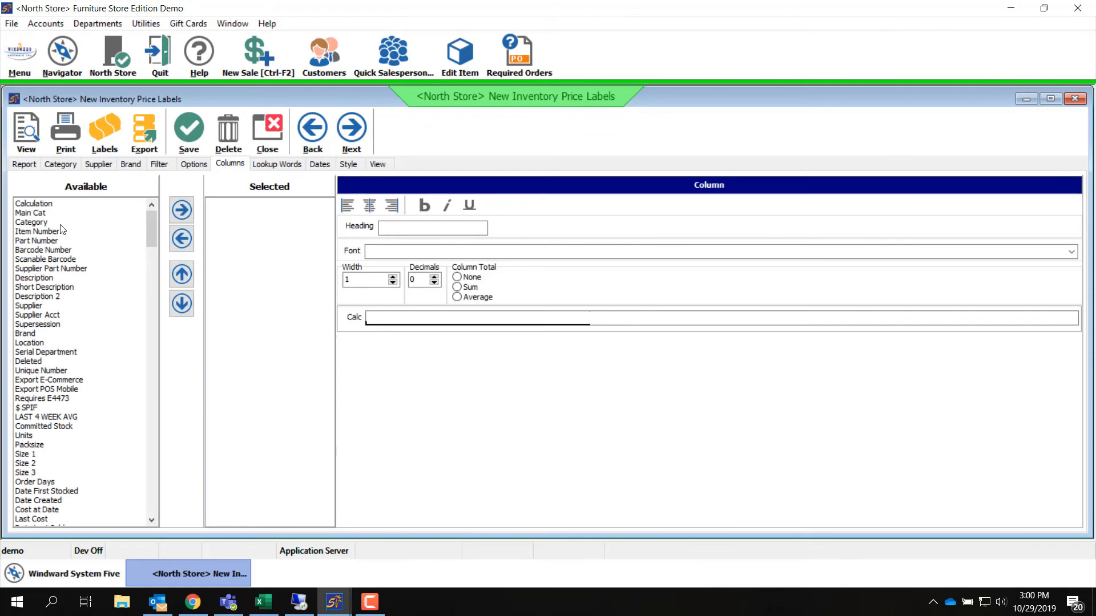
{"action": "left_click", "coordinate": [31, 222]}
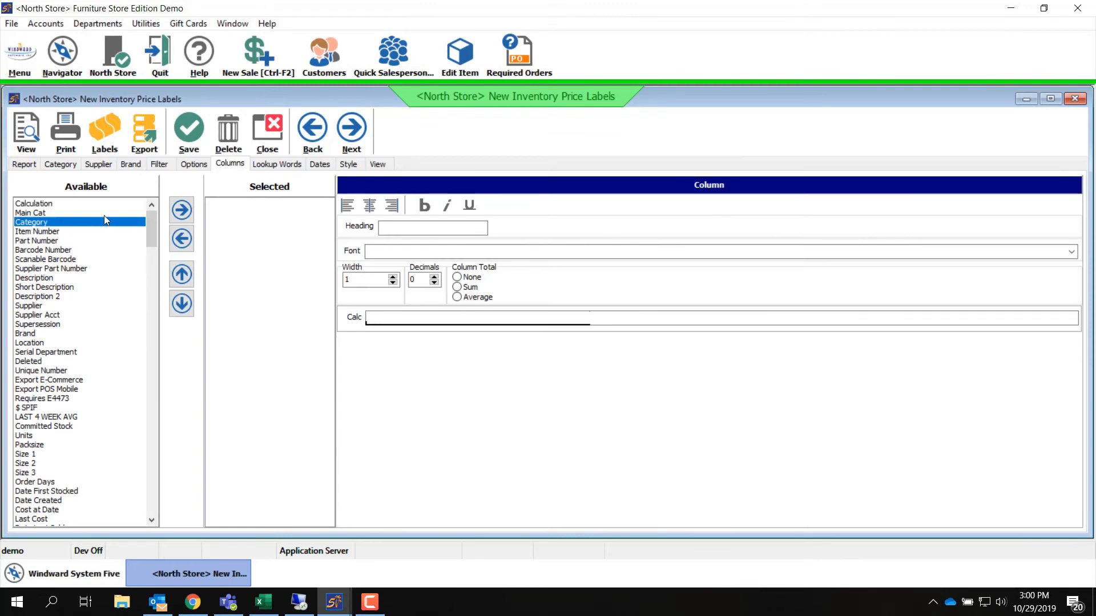
{"action": "left_click", "coordinate": [181, 209]}
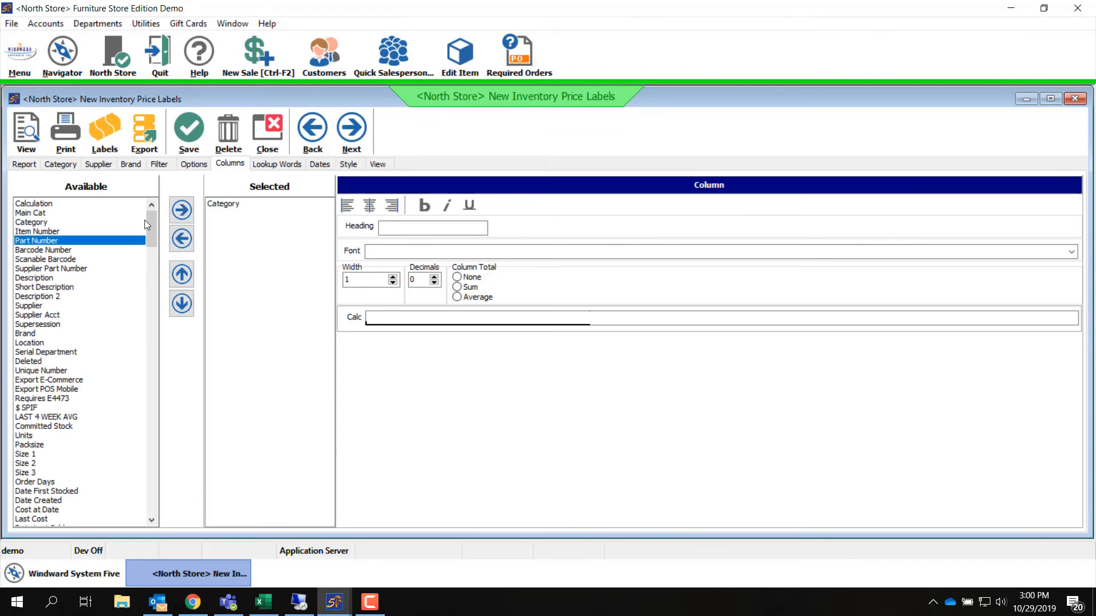
{"action": "left_click", "coordinate": [181, 209]}
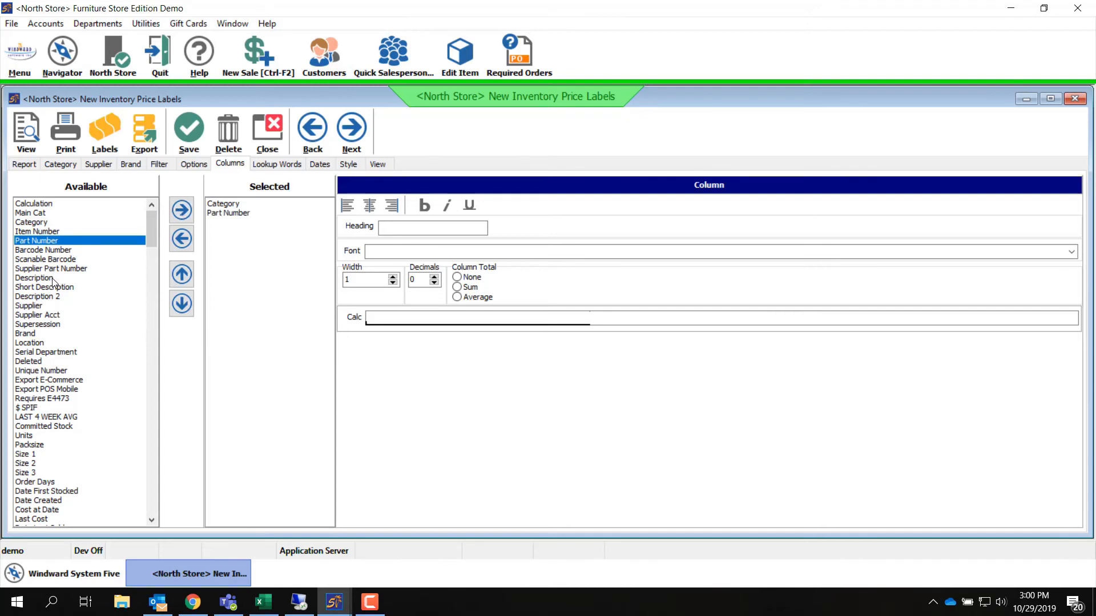
{"action": "left_click", "coordinate": [180, 209]}
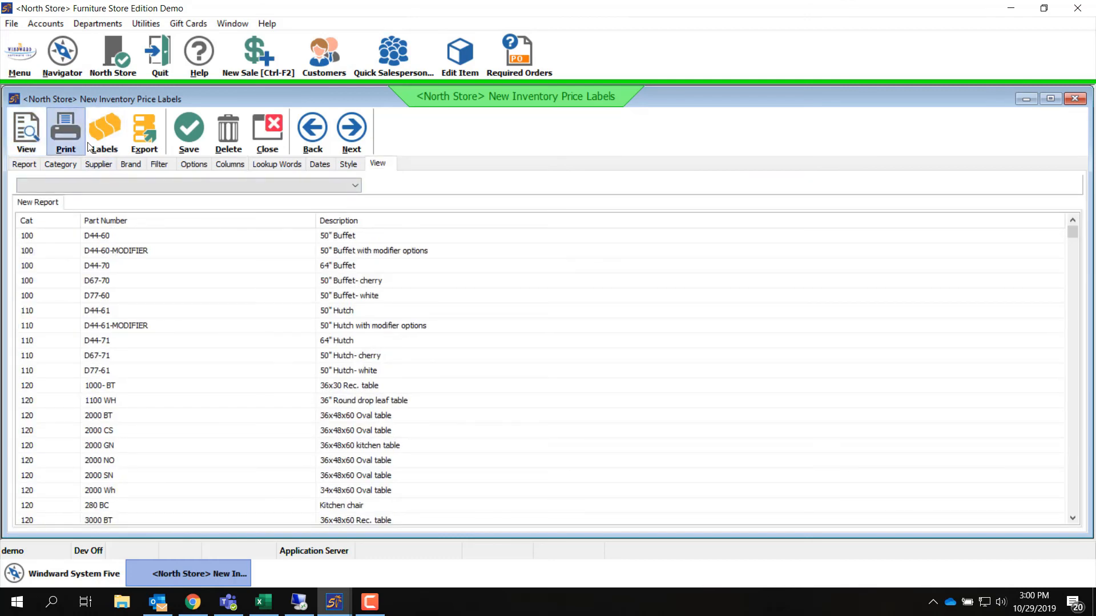
- List the label formats: Barcode DEFAULT, TAG WITH COST CODE, Inventory with logo
{"action": "left_click", "coordinate": [103, 133]}
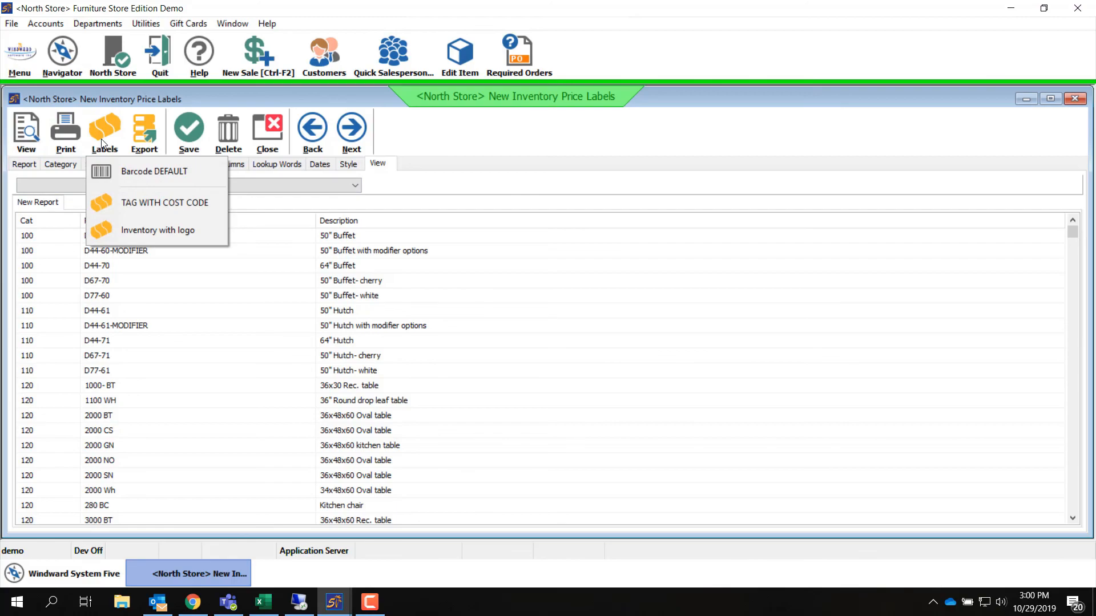